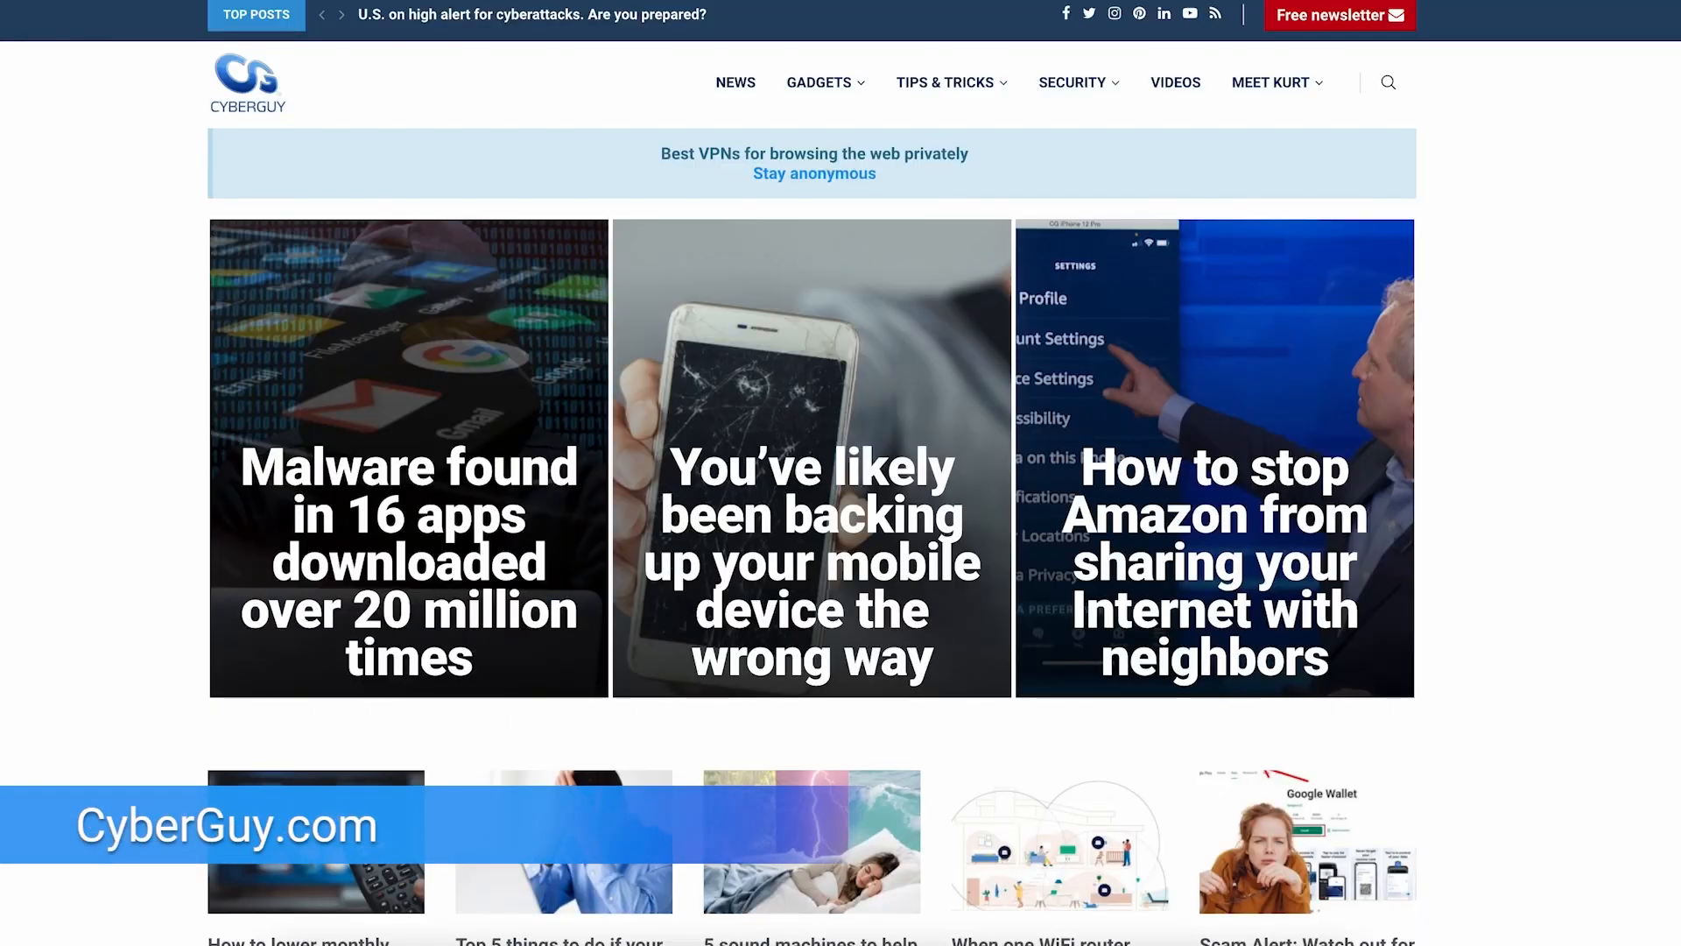
{"action": "mouse_move", "coordinate": [1359, 45]}
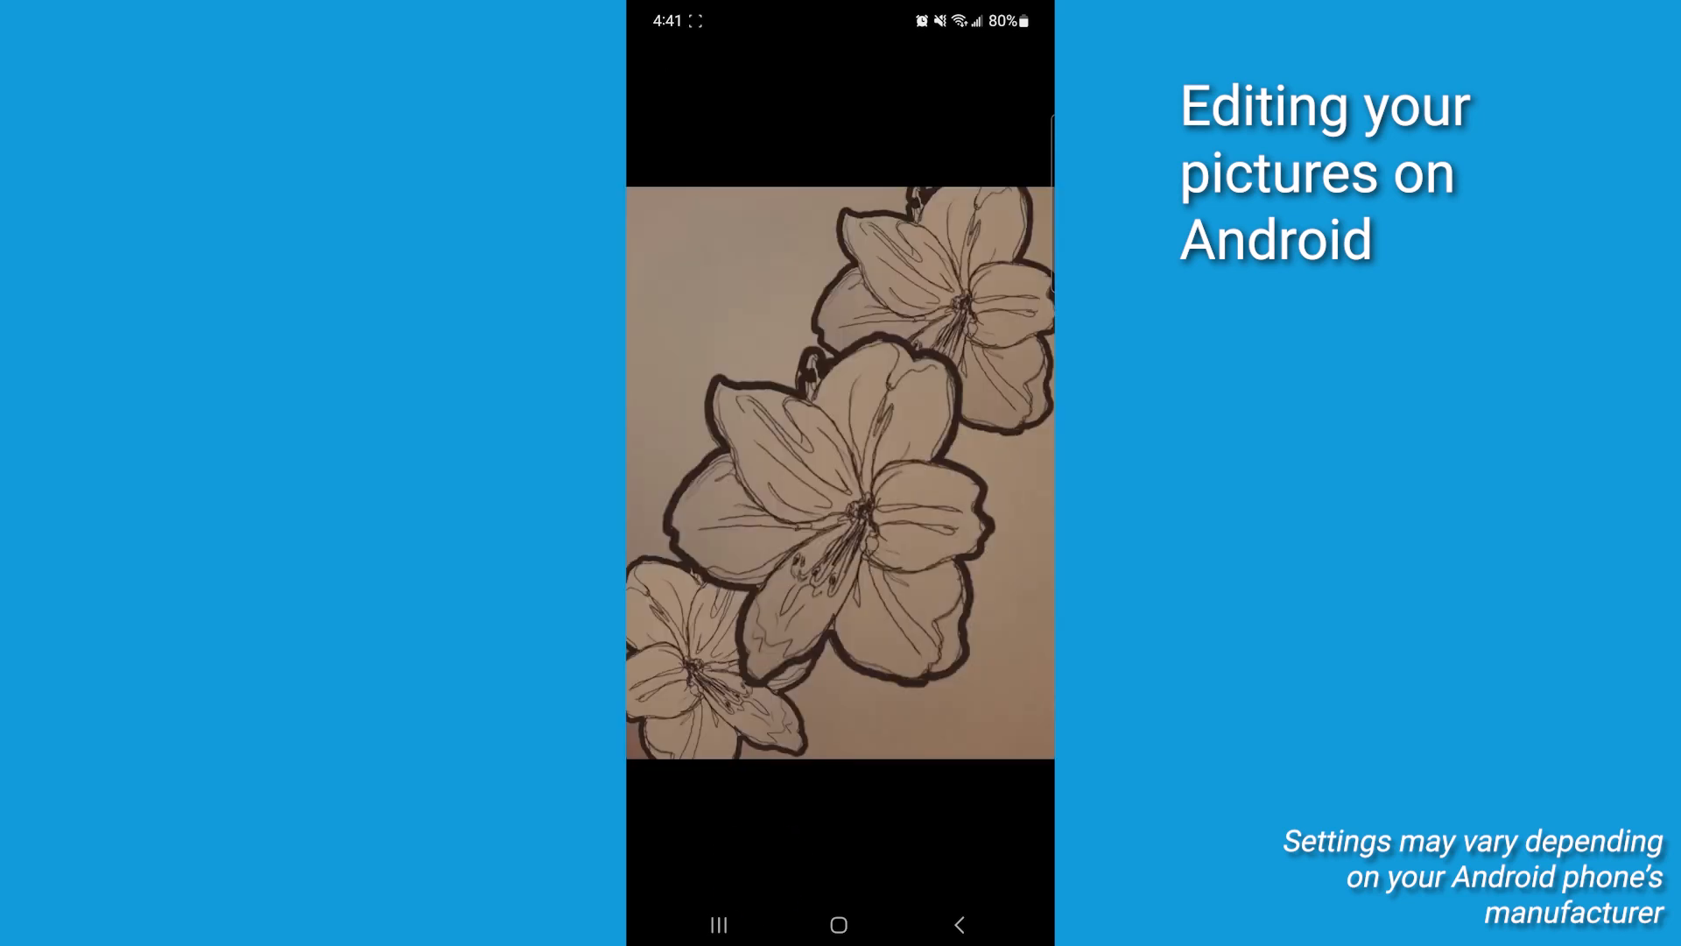
Step: Start editing the flower photo and free-crop it around the large central bloom
{"action": "left_click", "coordinate": [774, 874]}
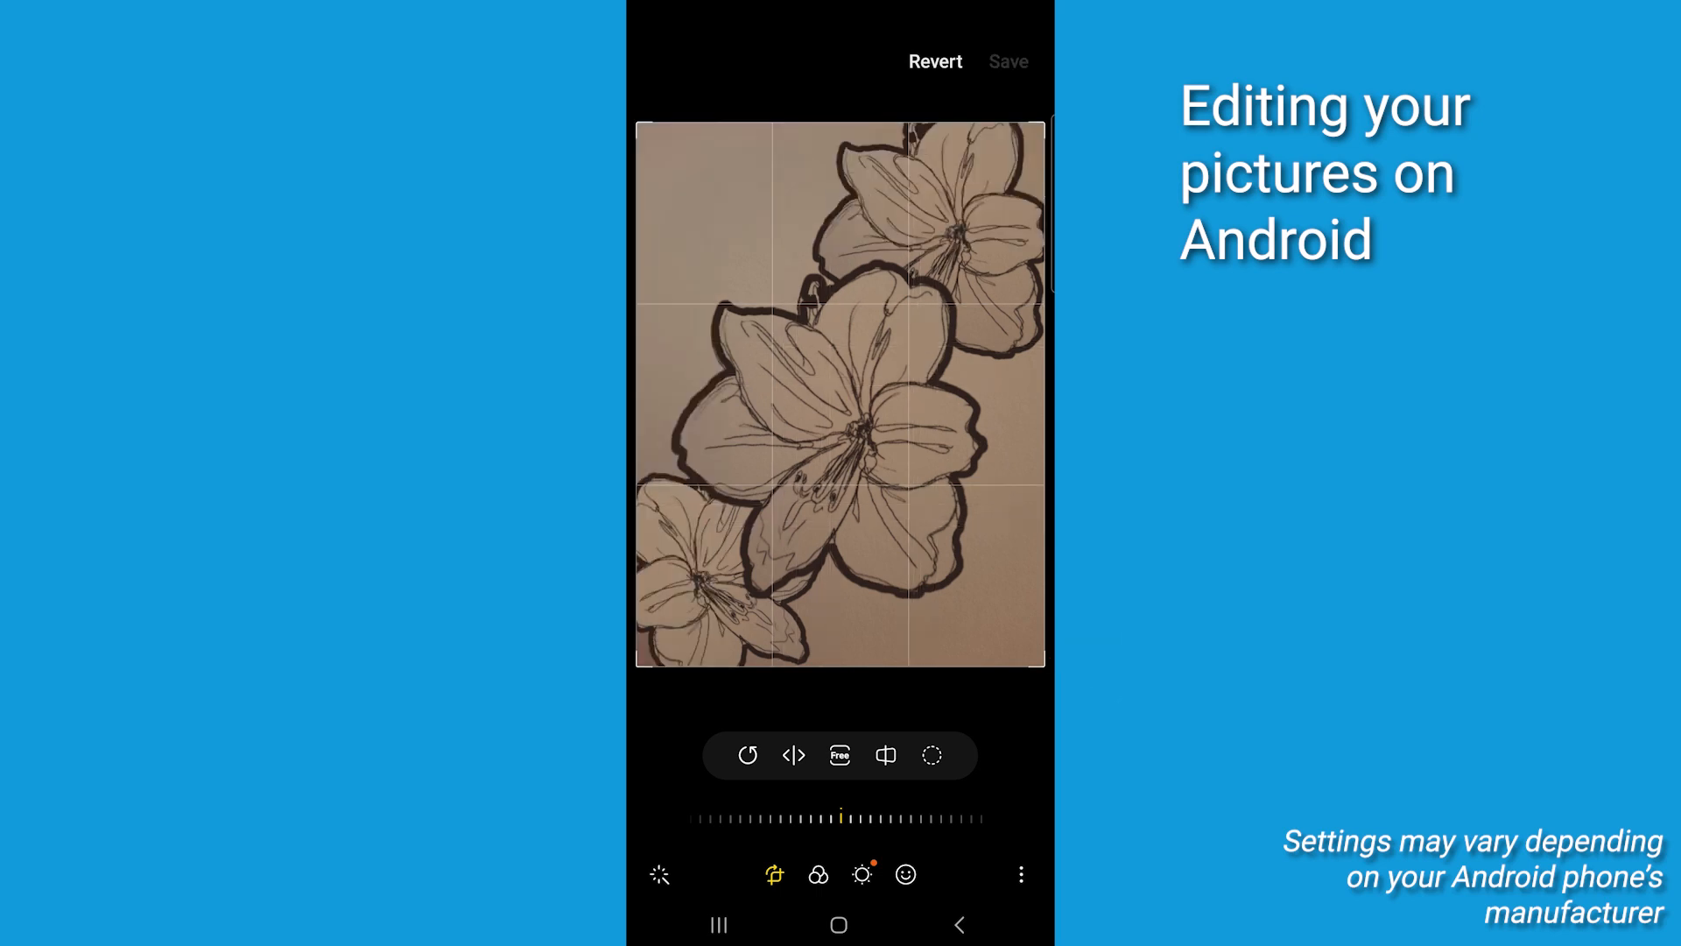
{"action": "left_click", "coordinate": [840, 755]}
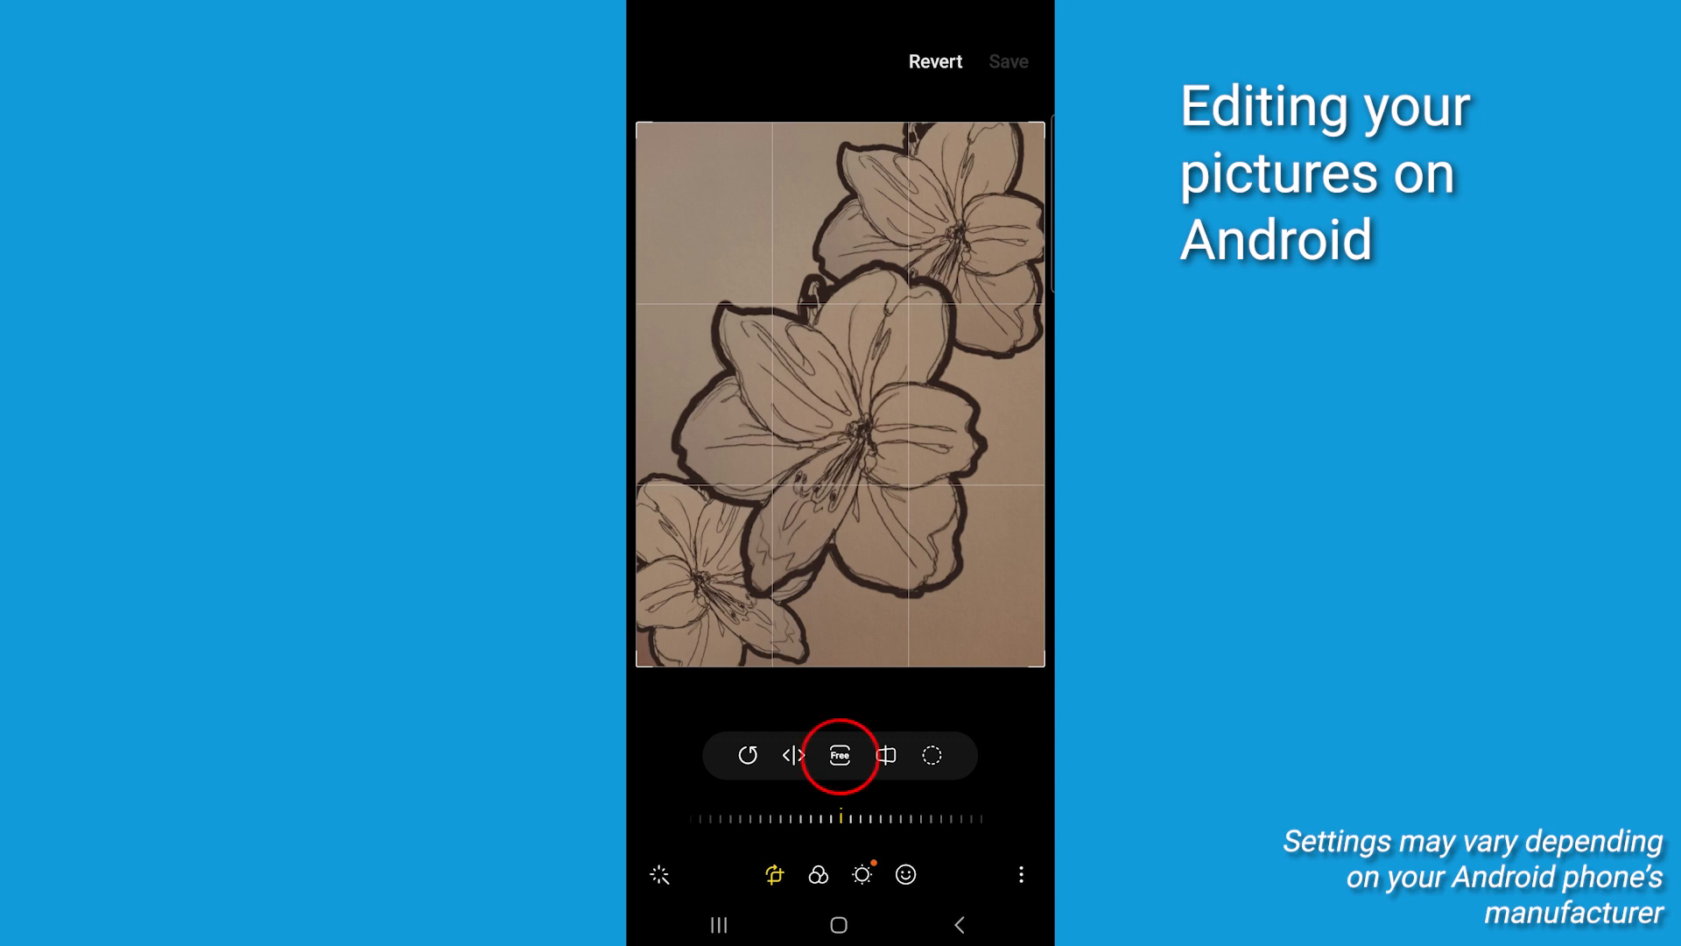
{"action": "left_click", "coordinate": [840, 755]}
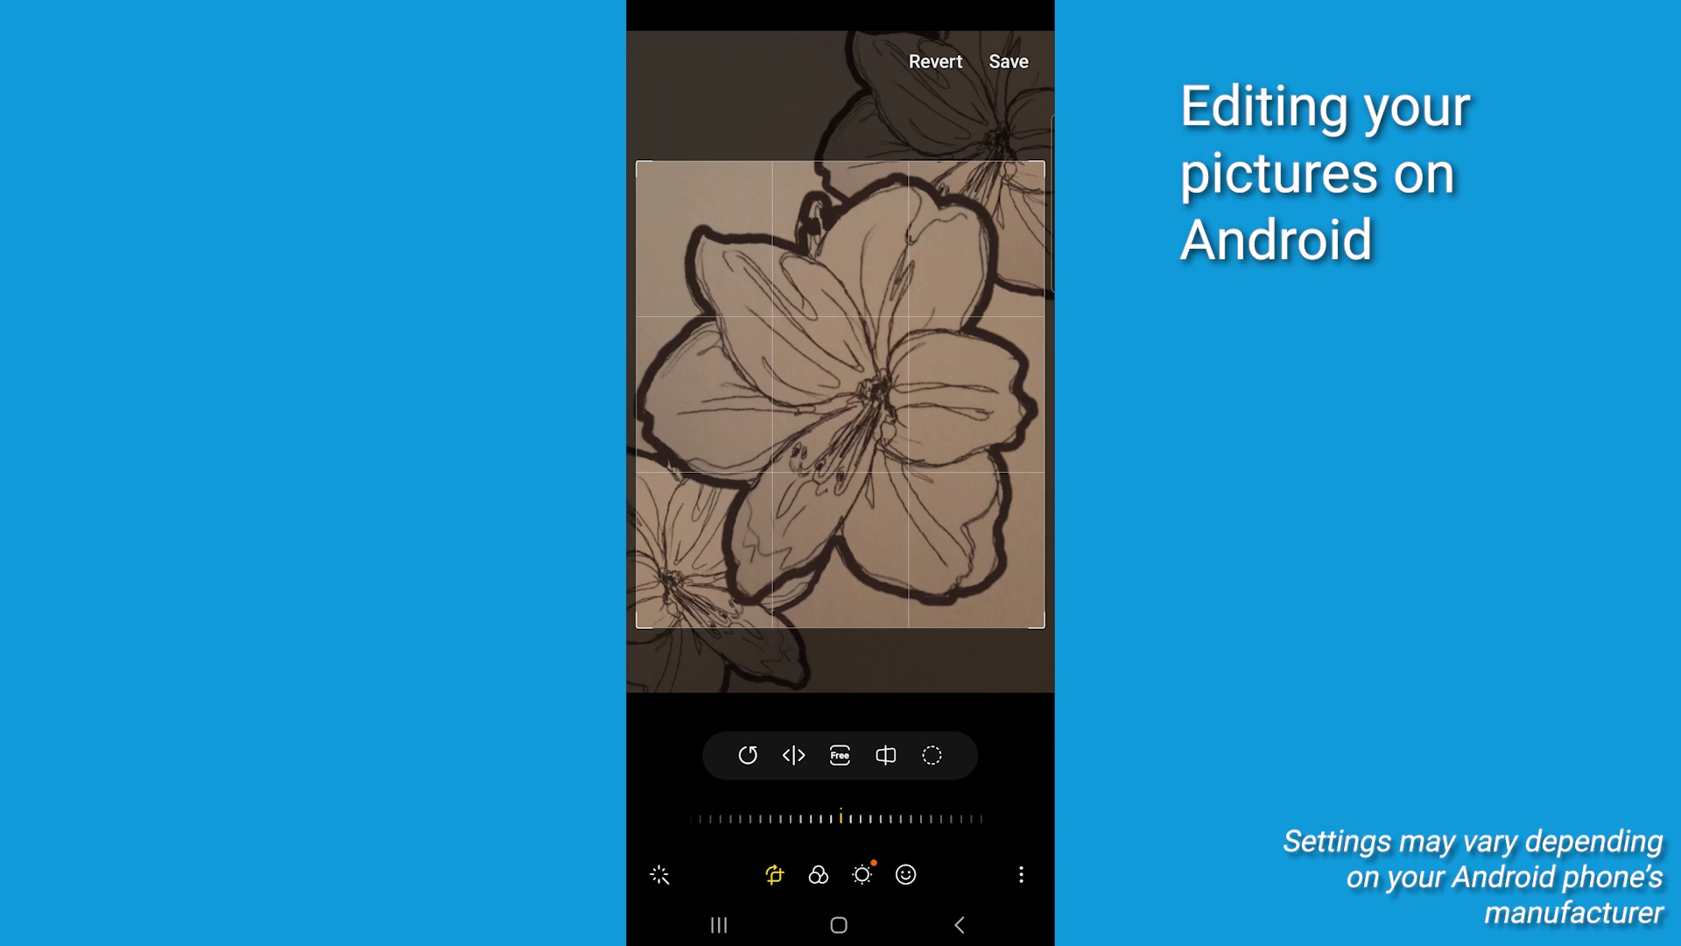
{"action": "left_click", "coordinate": [885, 754]}
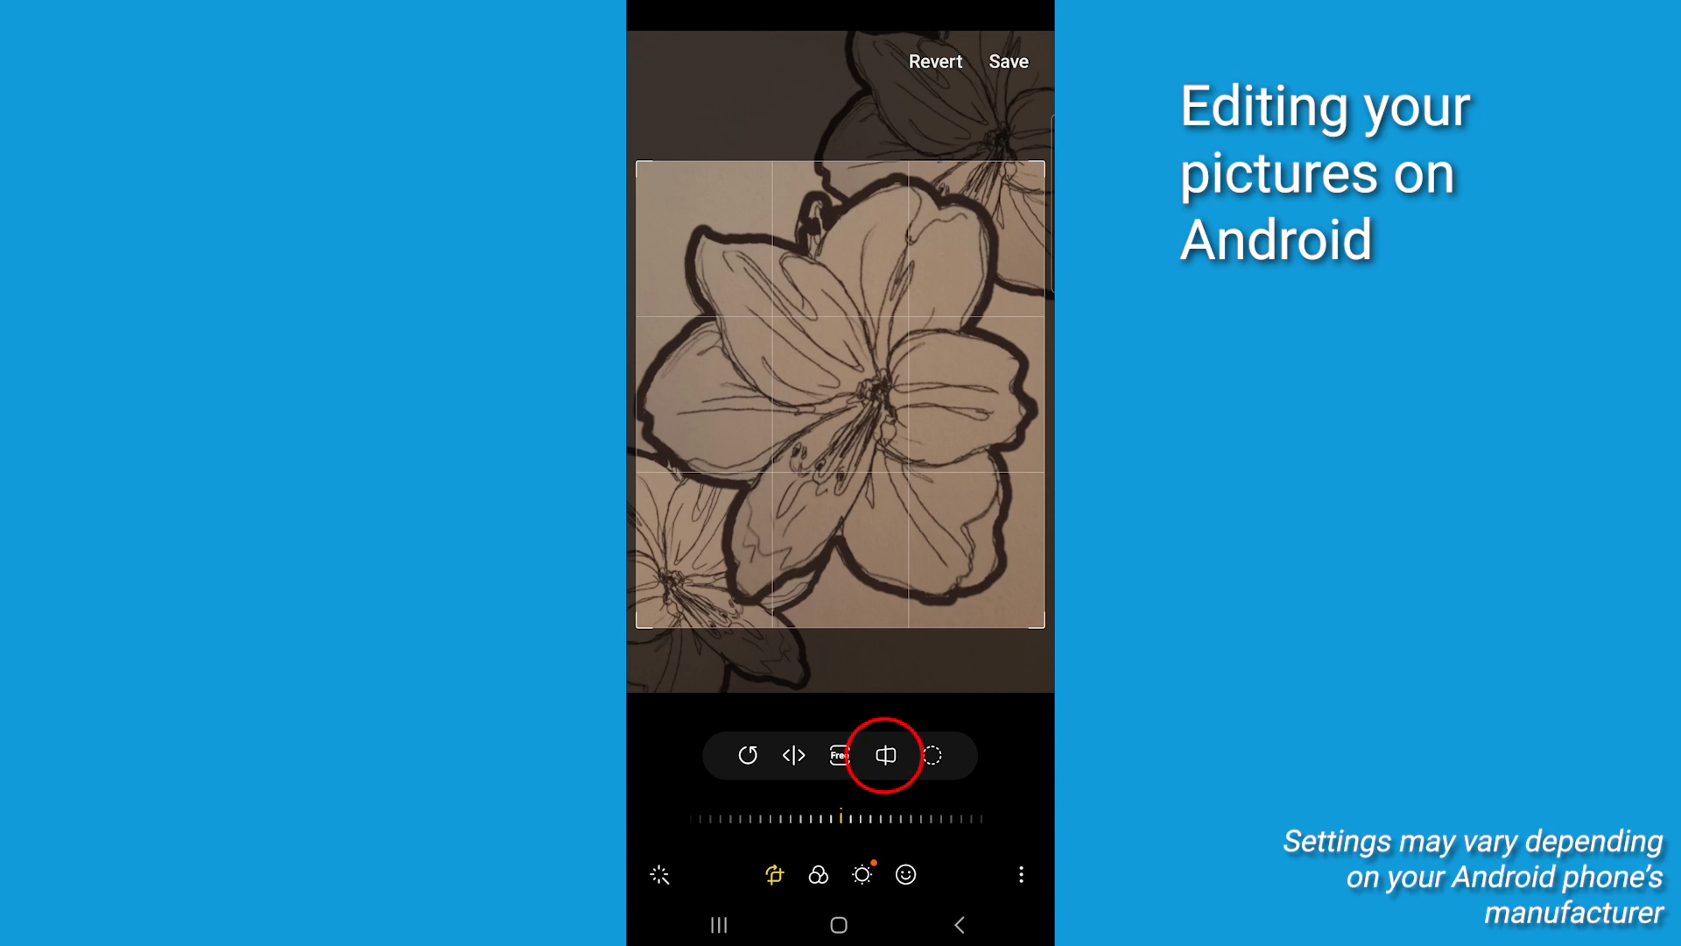
{"action": "left_click", "coordinate": [885, 755]}
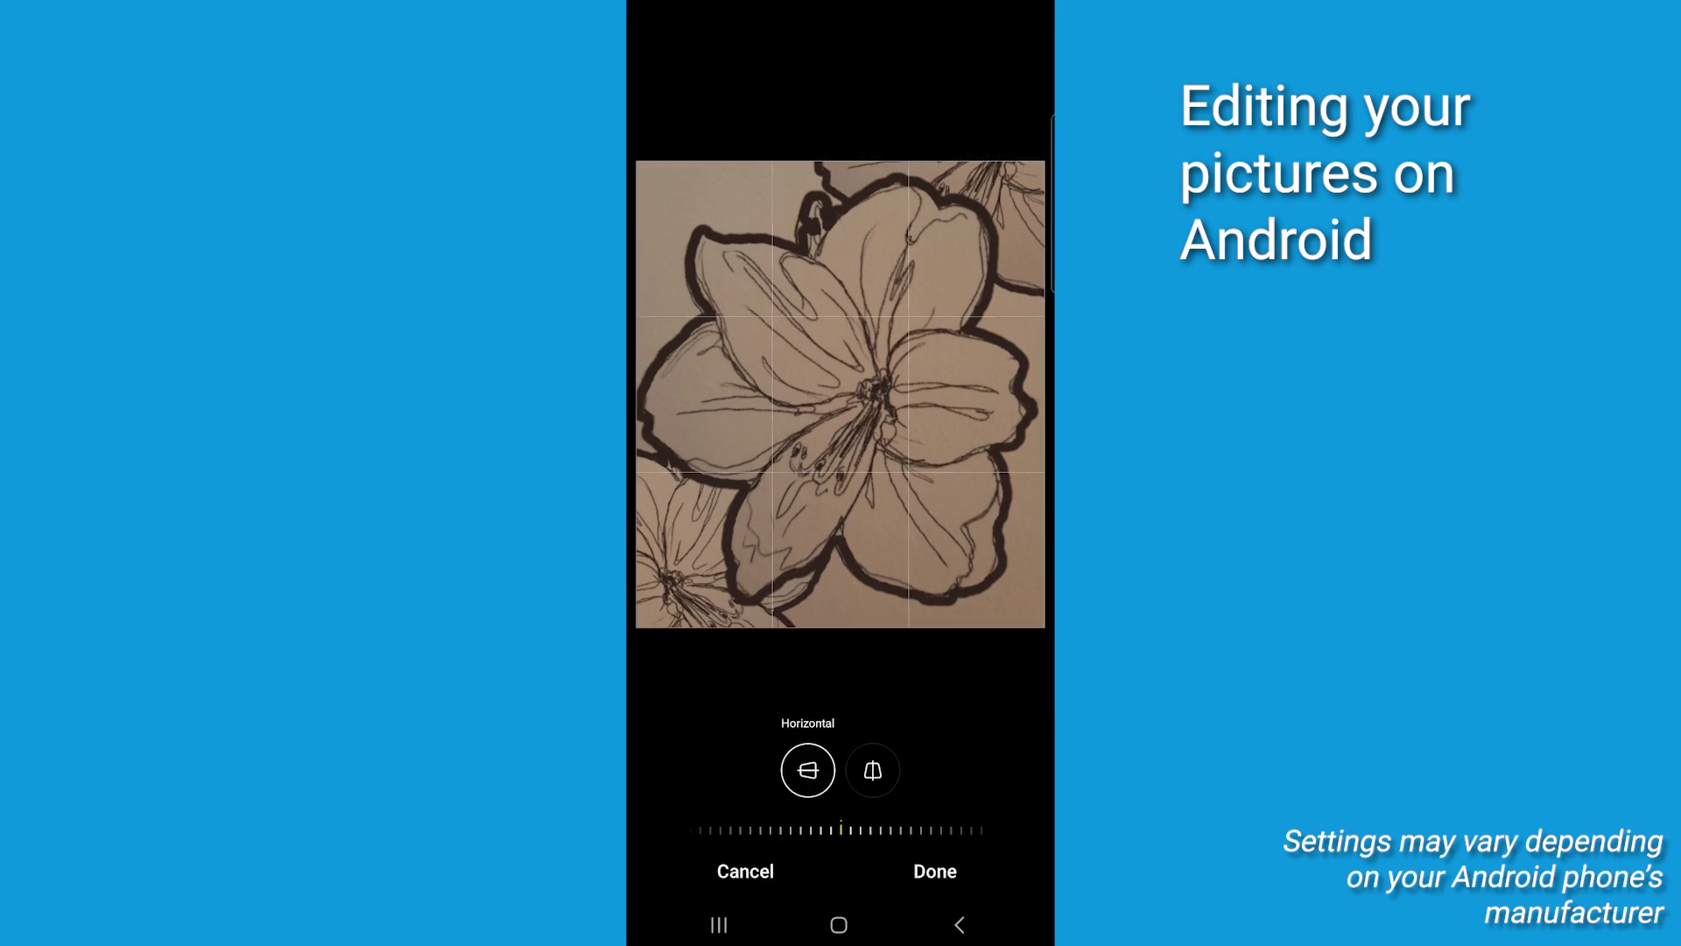
{"action": "left_click", "coordinate": [806, 769]}
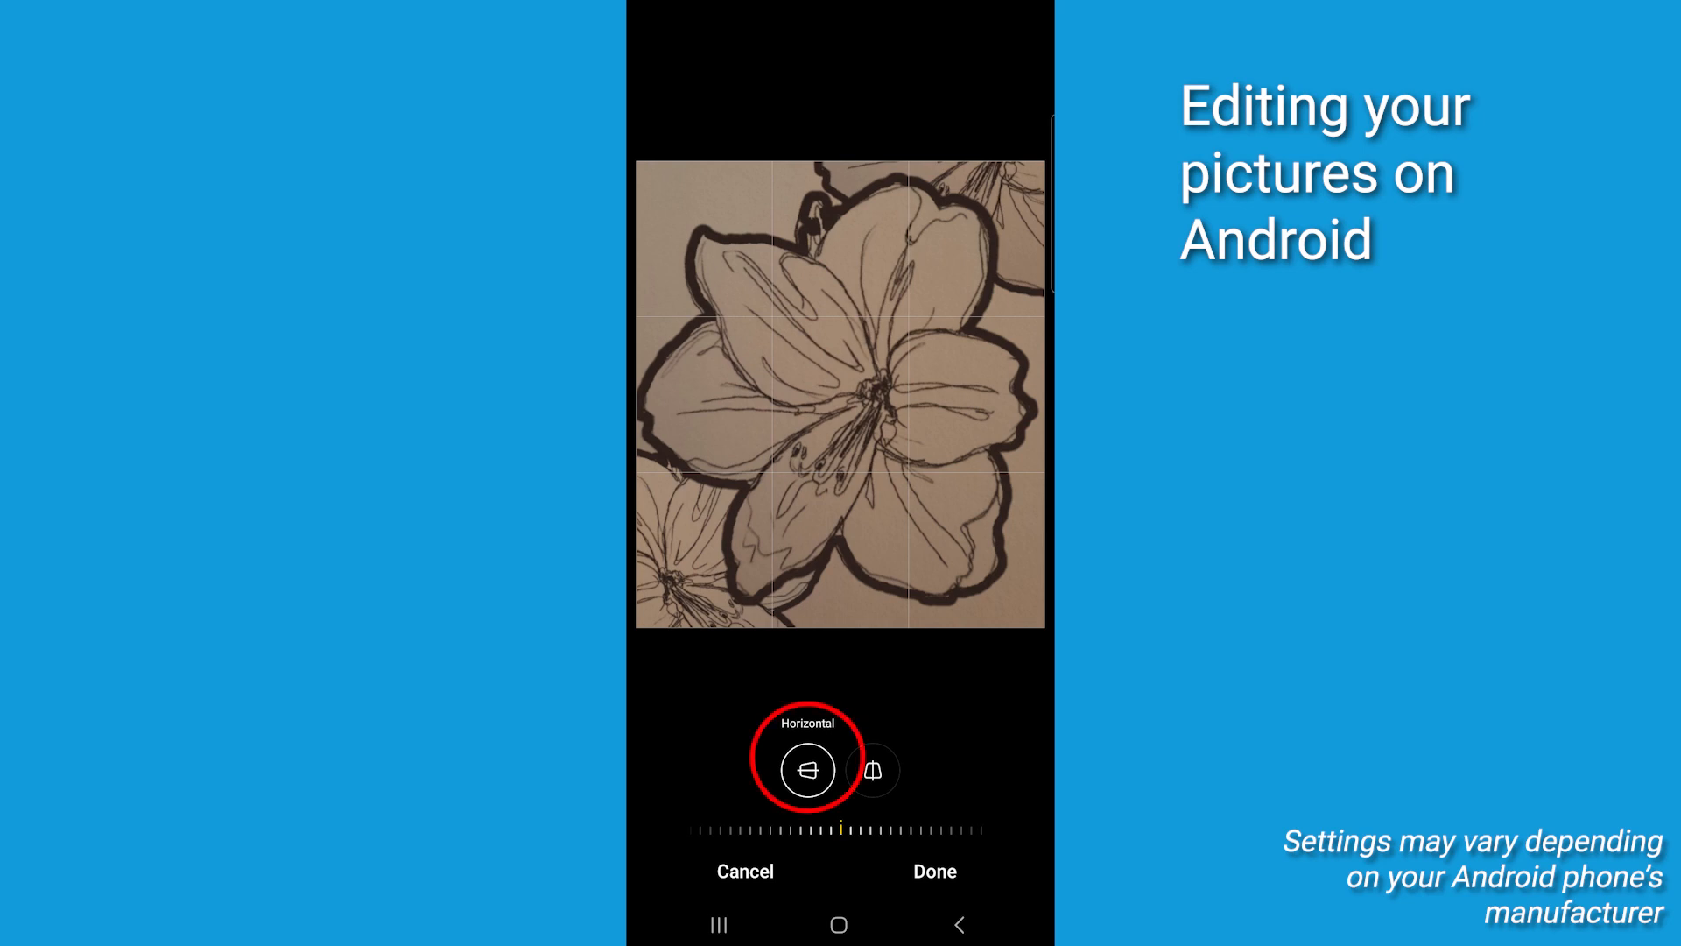
{"action": "left_click", "coordinate": [872, 770]}
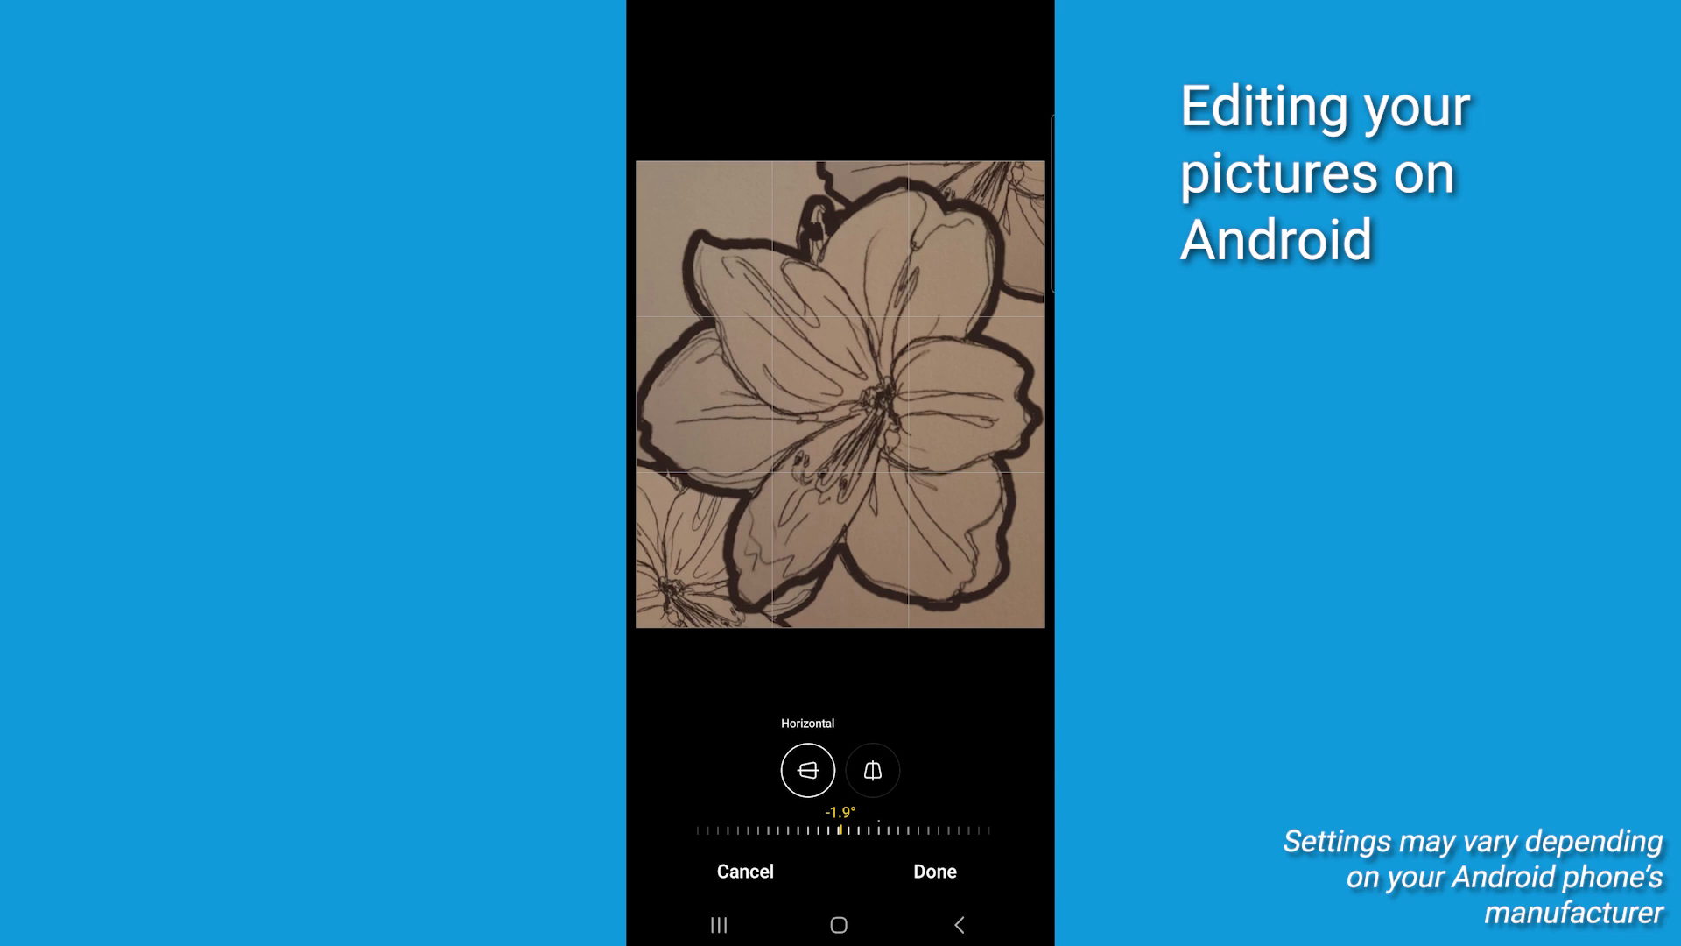
{"action": "left_click", "coordinate": [744, 870]}
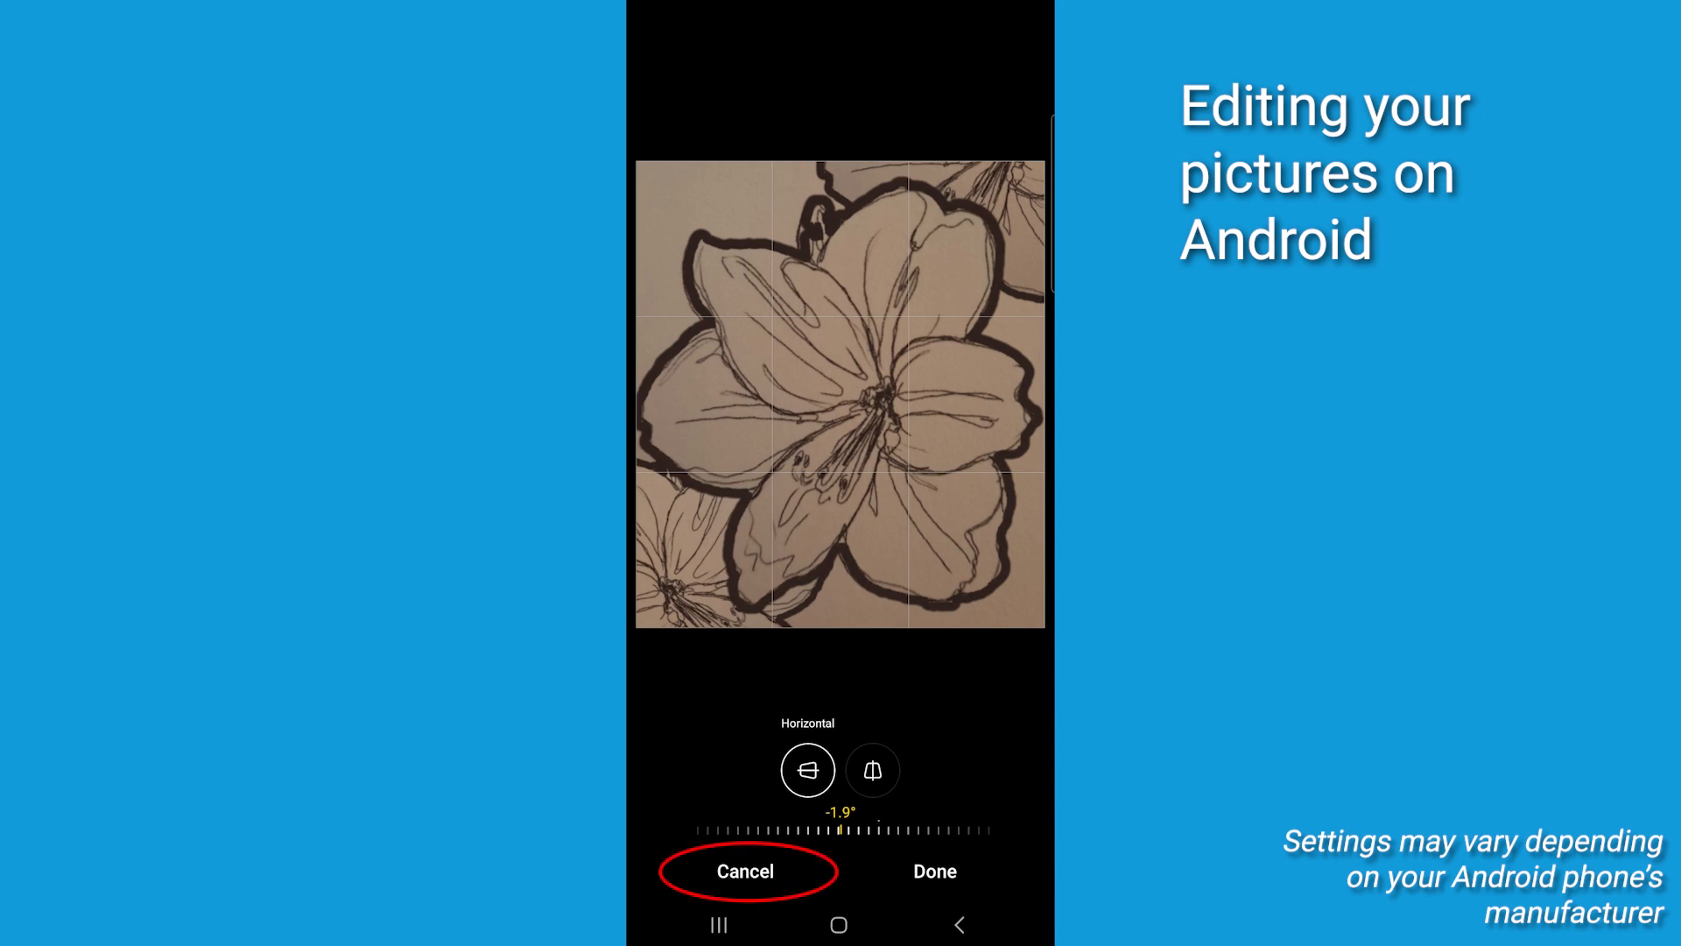
{"action": "left_click", "coordinate": [744, 870]}
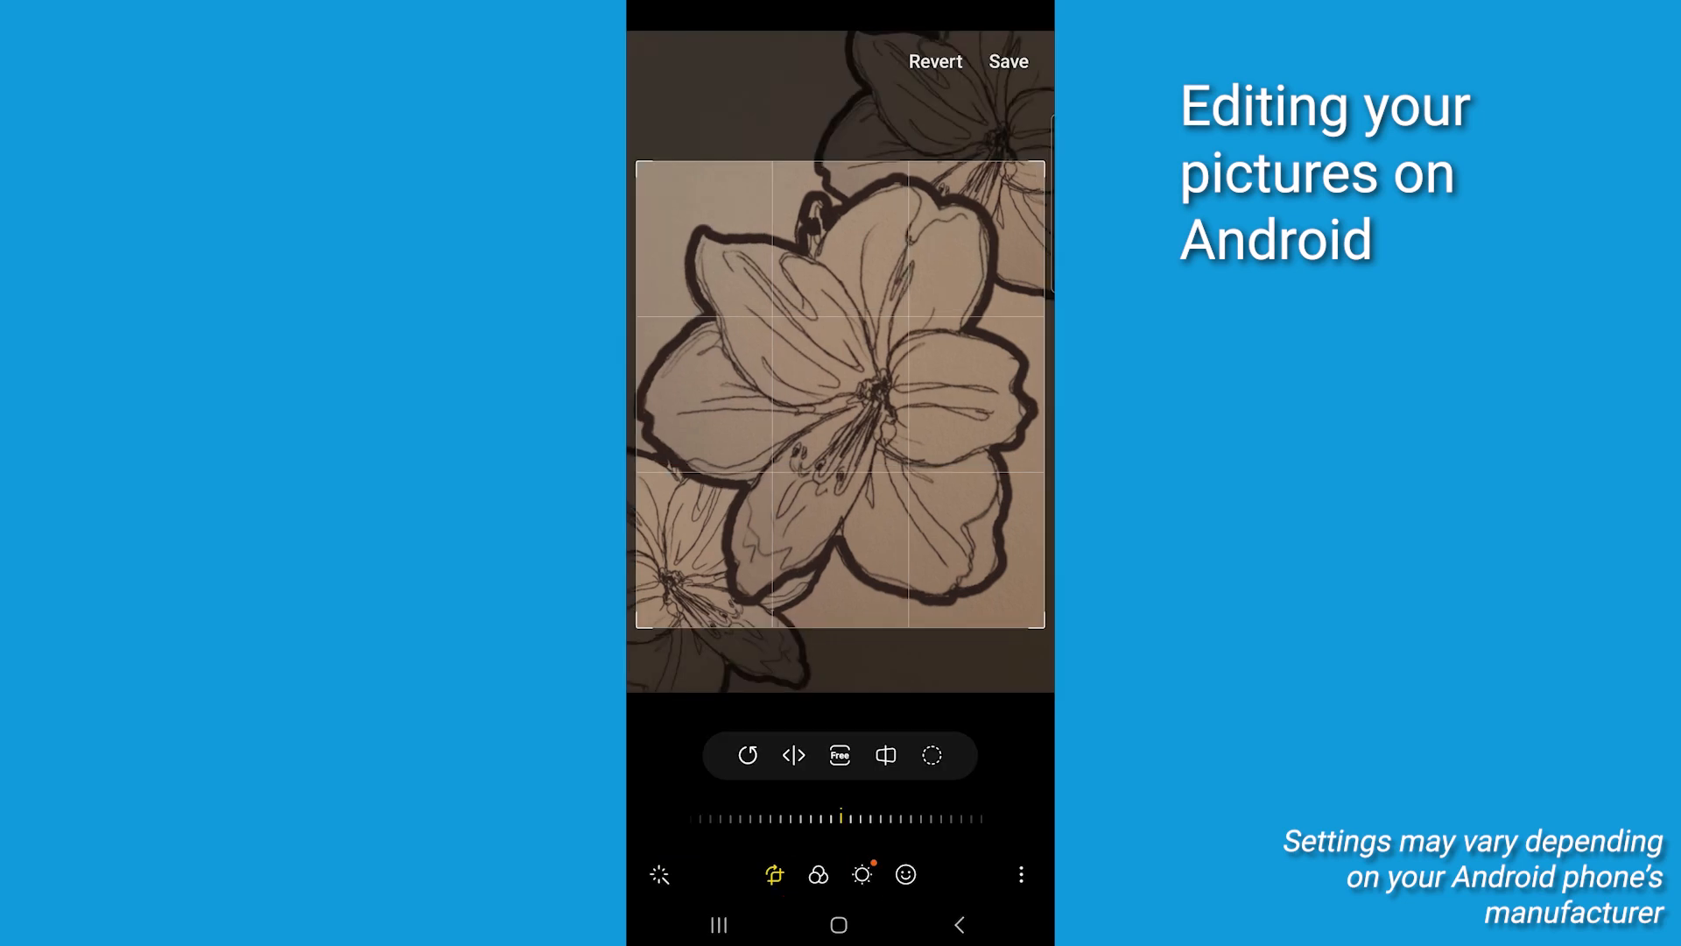
Step: Rotate the cropped bloom a quarter turn and straighten it by 1.0°
{"action": "left_click", "coordinate": [747, 755]}
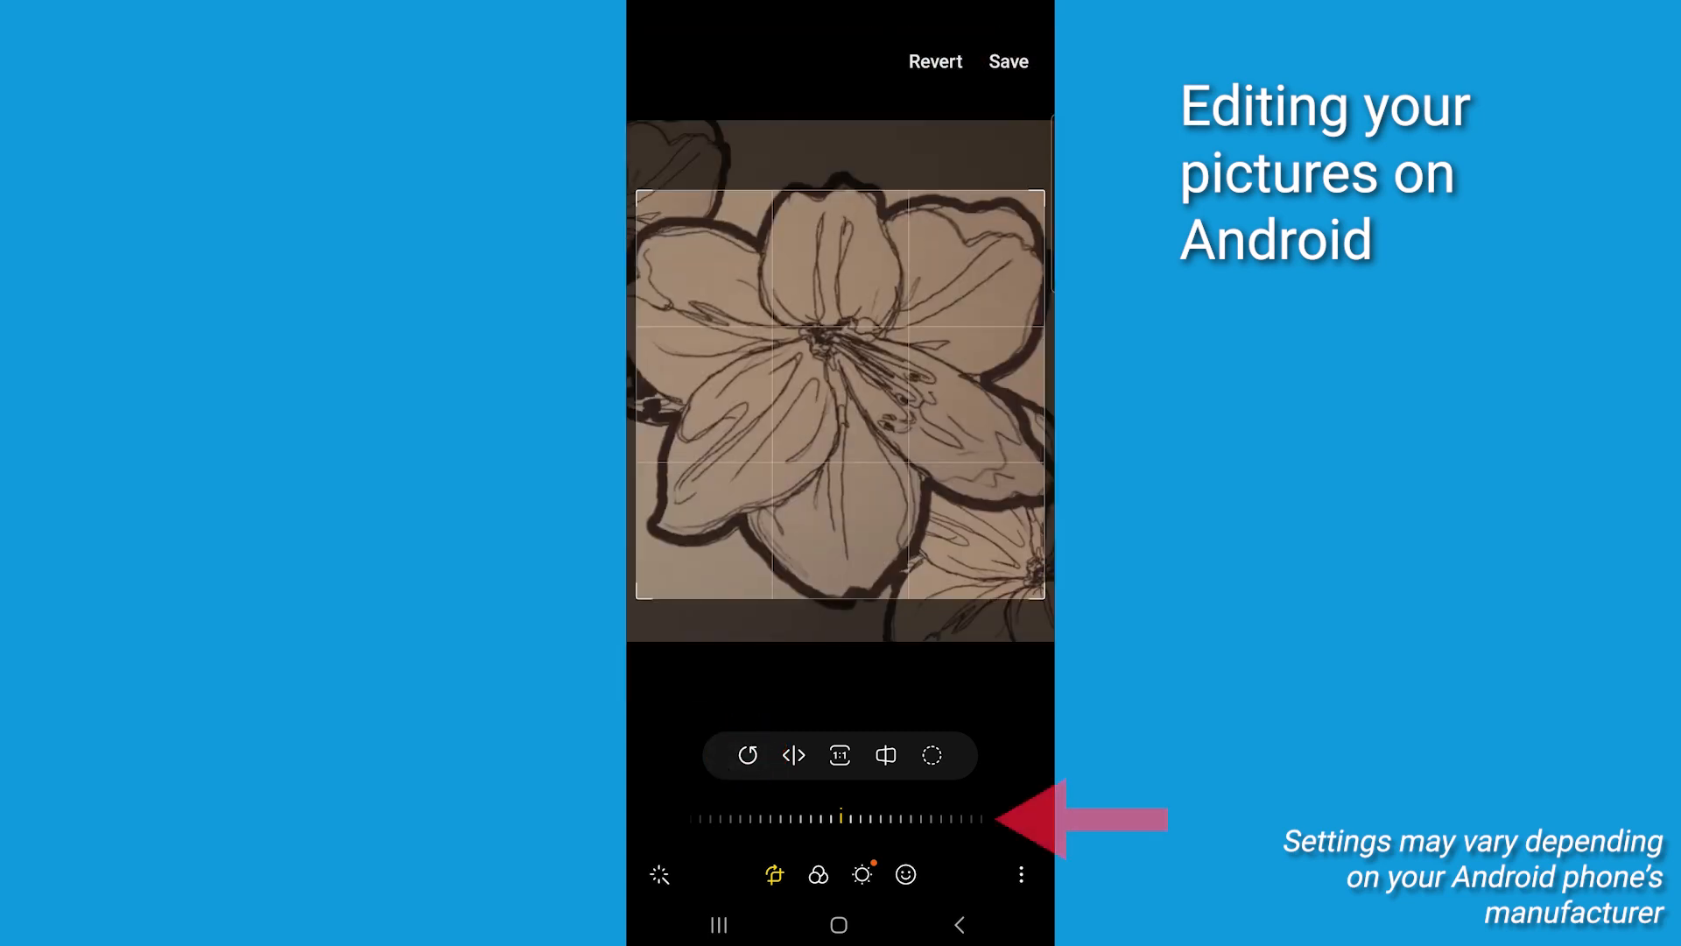
{"action": "left_click_drag", "start_coordinate": [842, 818], "coordinate": [858, 818]}
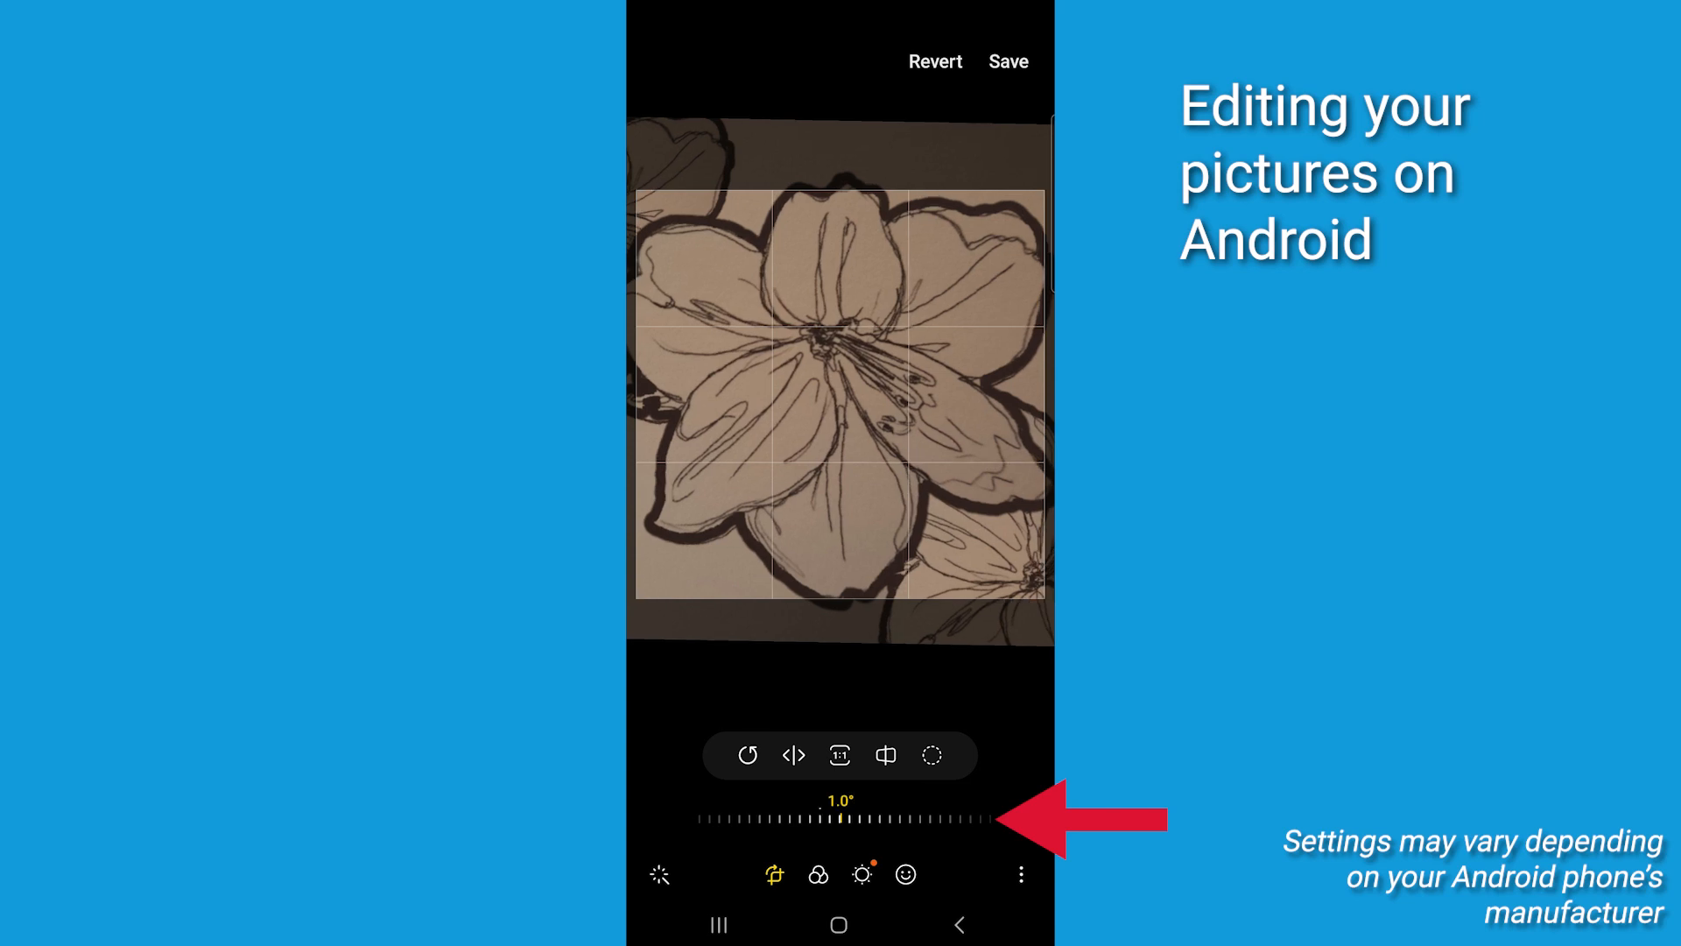